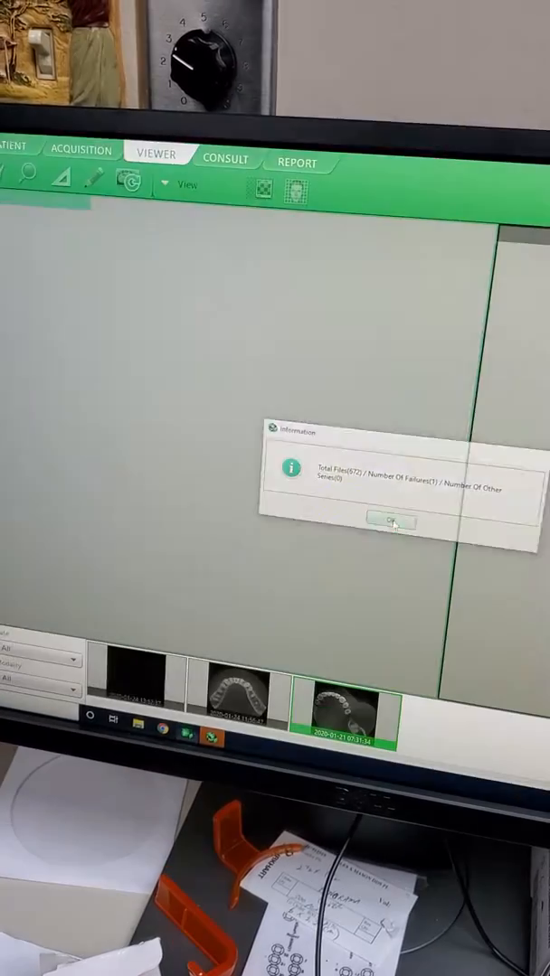
- Dismiss the Information message summarizing exported CT files and failures
{"action": "left_click", "coordinate": [384, 524]}
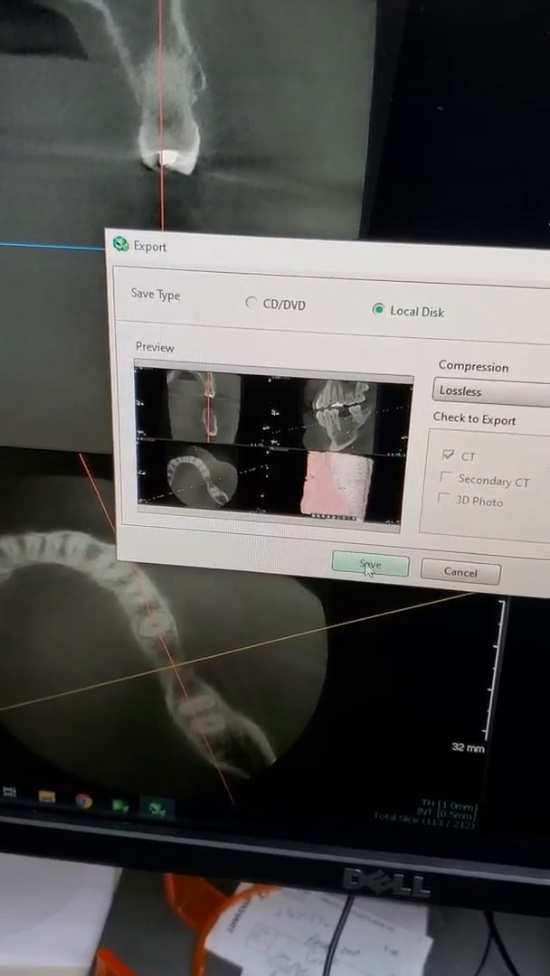
- Continue from the Export dialog and choose USB Drive (E:) as the save destination
{"action": "left_click", "coordinate": [369, 567]}
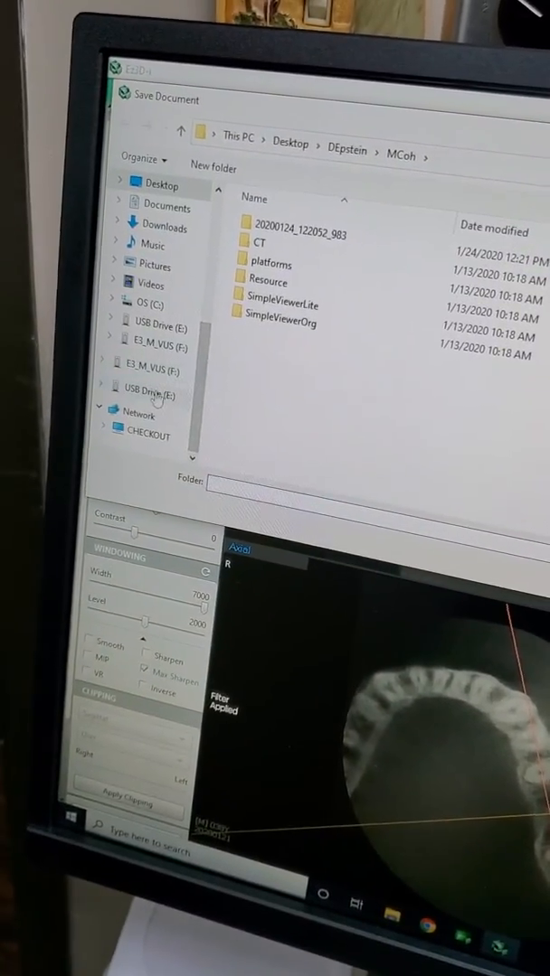
{"action": "left_click", "coordinate": [148, 414]}
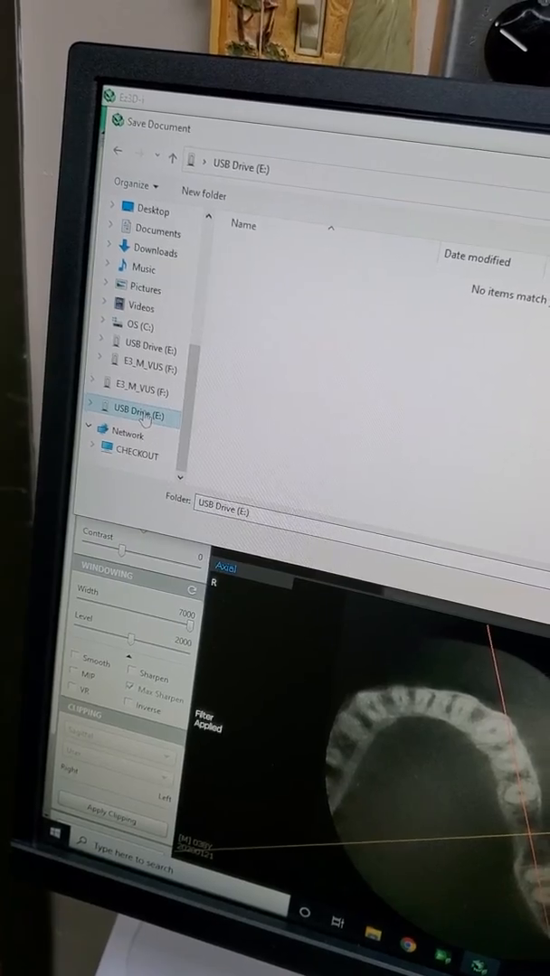